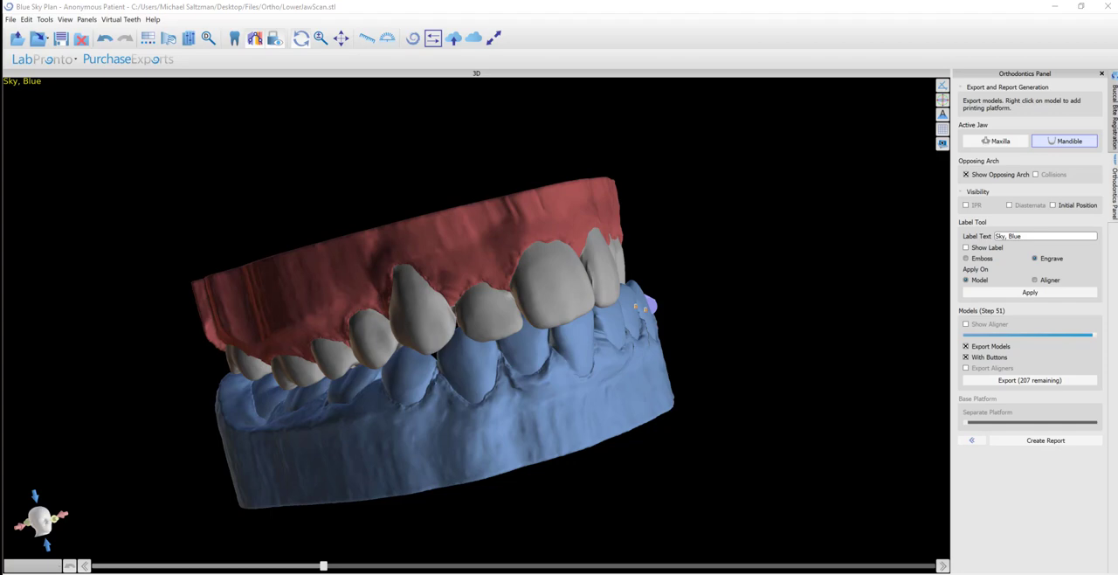
mouse_move(854, 392)
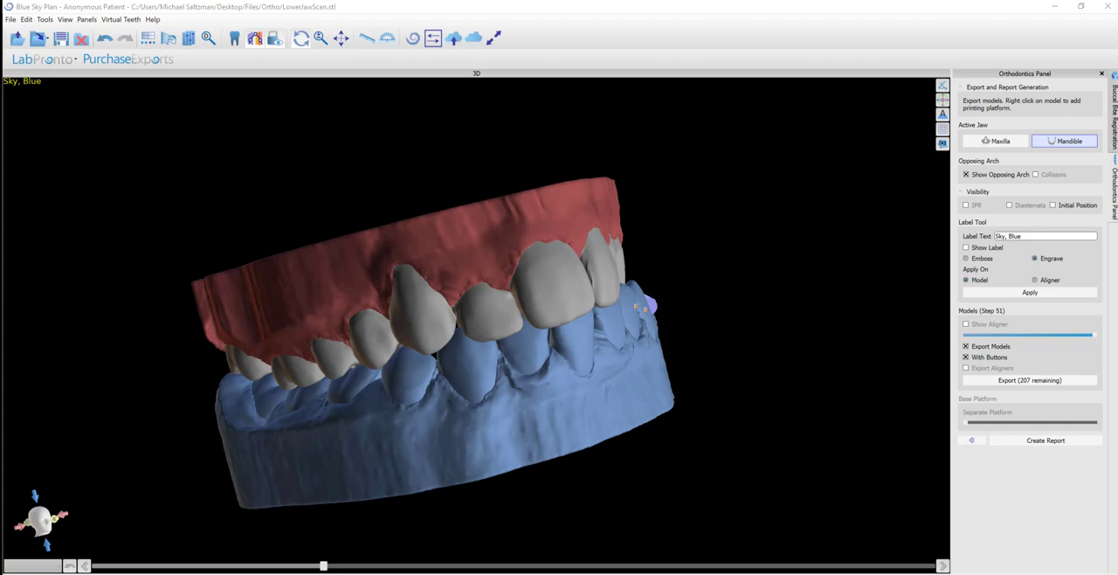
mouse_move(319, 209)
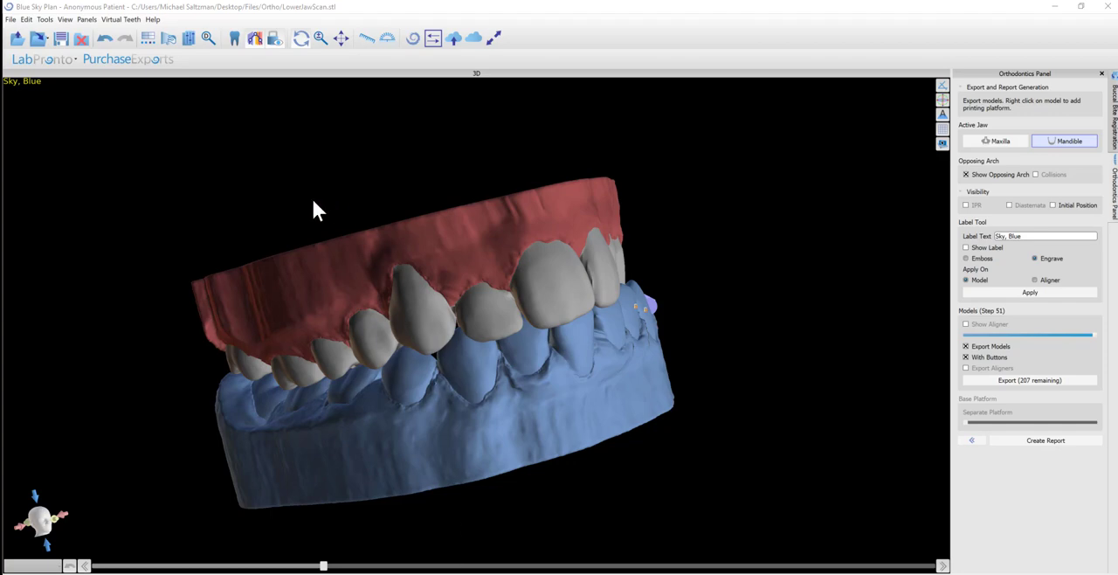
mouse_move(12, 19)
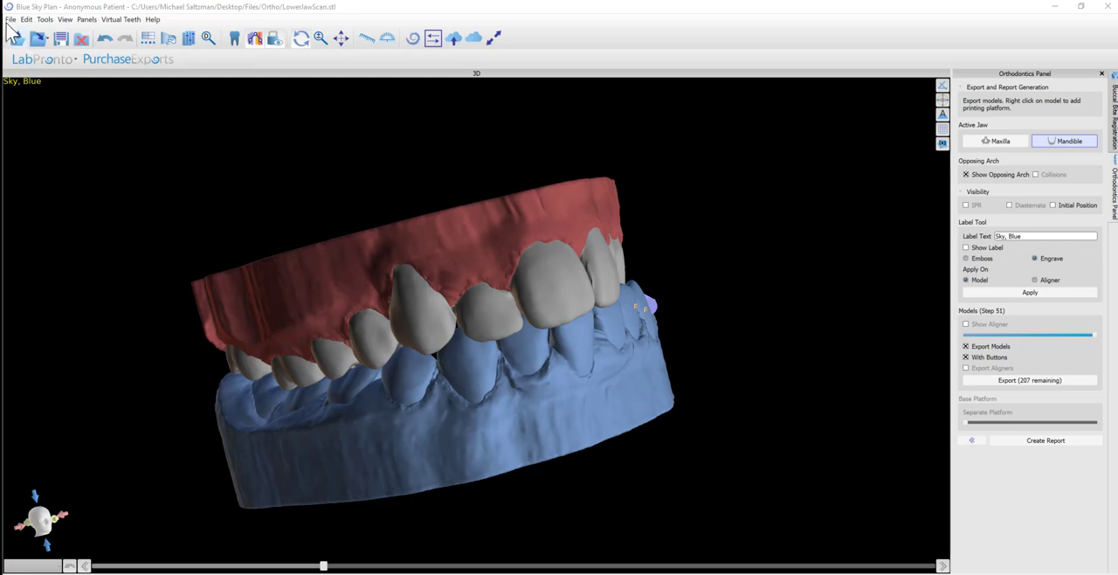
View the 5 + 1 Free STL export credit package, close the licences window, and turn the models
left_click(9, 19)
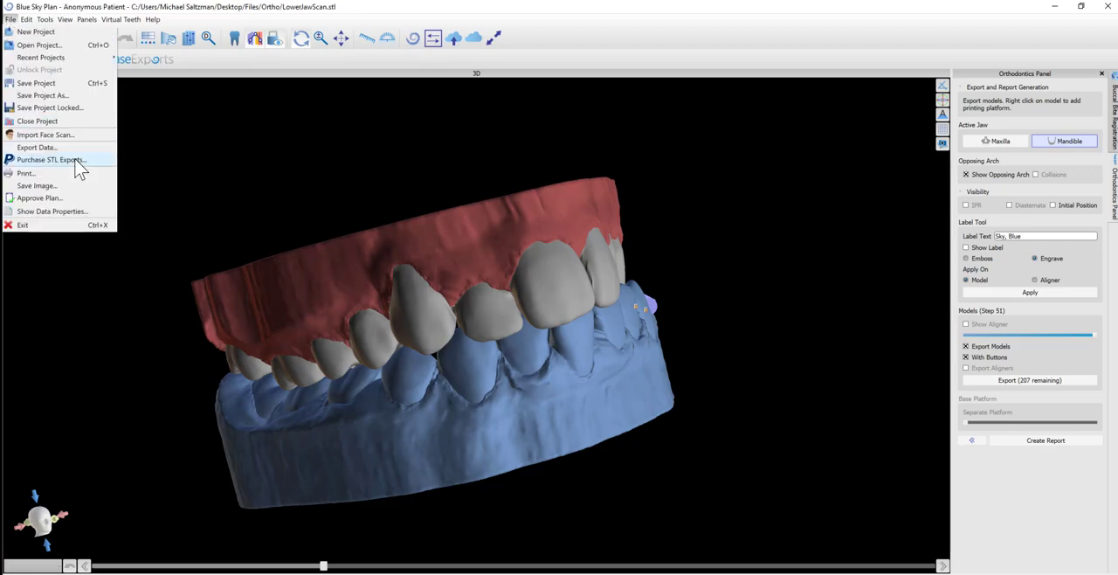
left_click(55, 160)
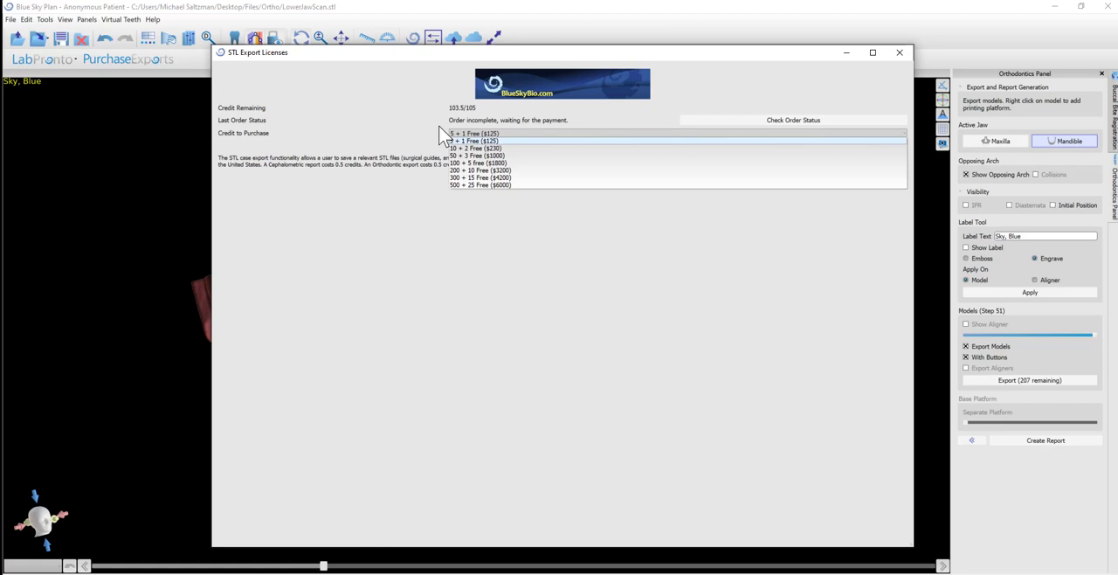
left_click(465, 133)
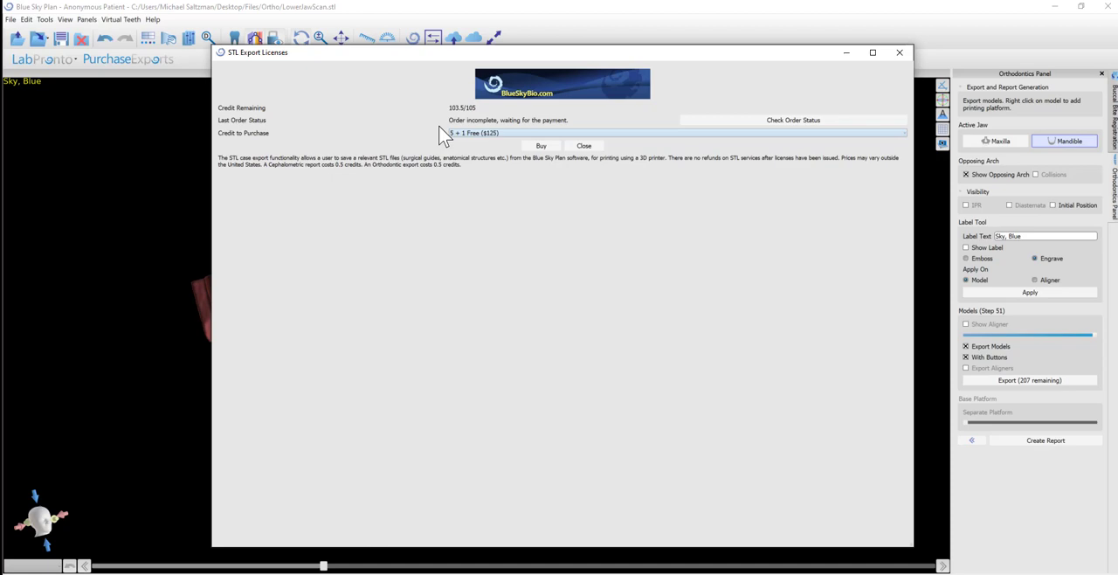
mouse_move(502, 142)
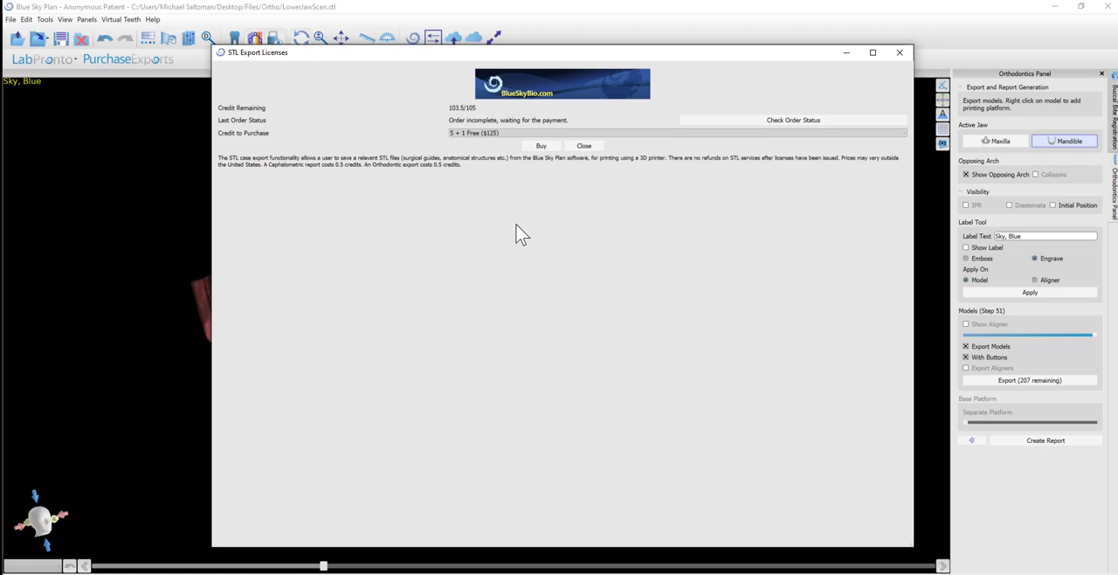
mouse_move(453, 406)
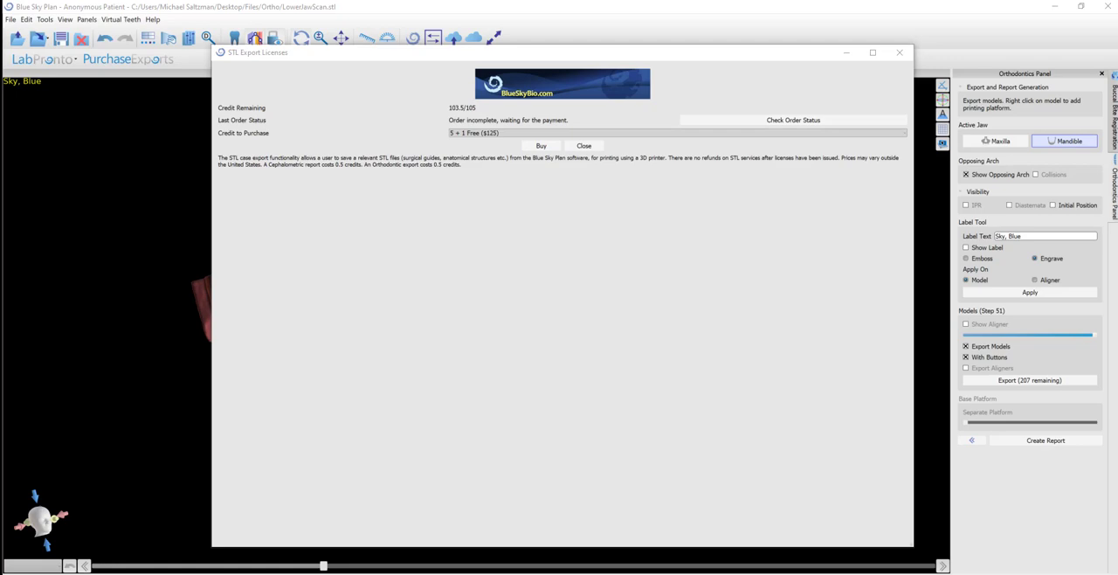
left_click(584, 145)
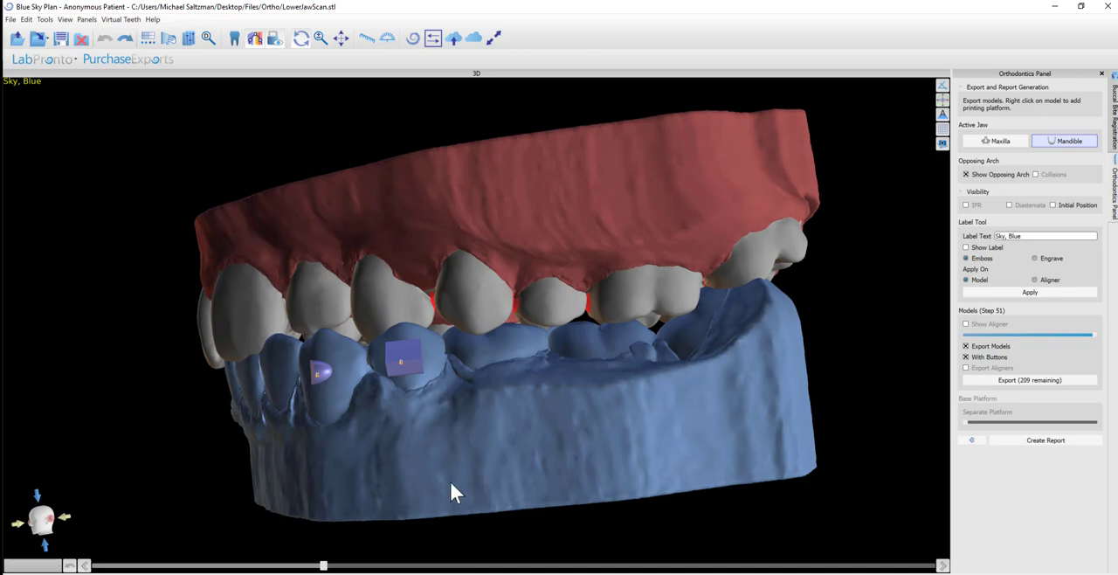
left_click_drag(454, 494, 463, 489)
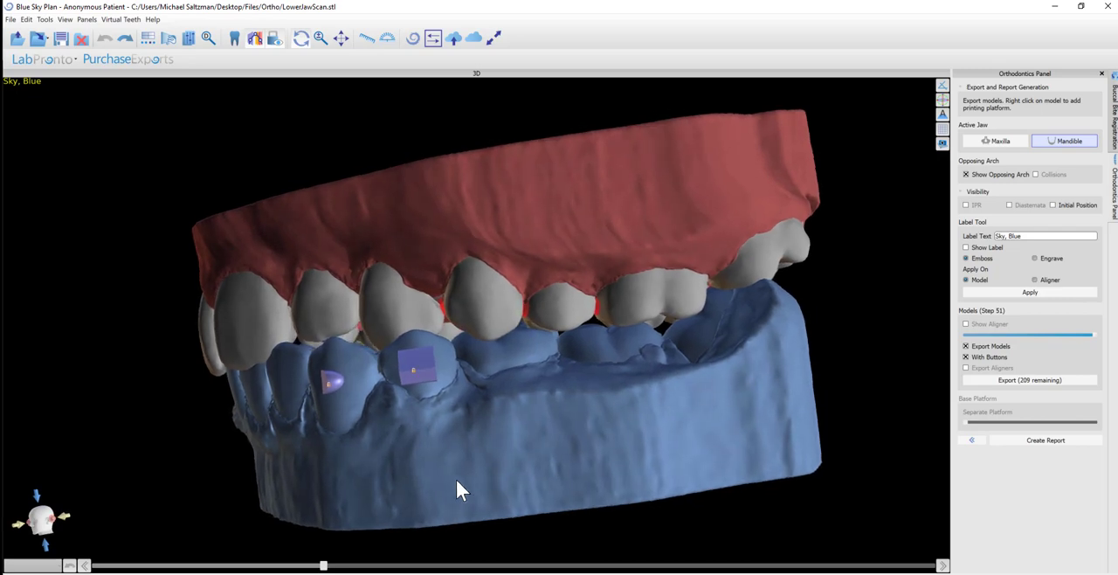
mouse_move(500, 485)
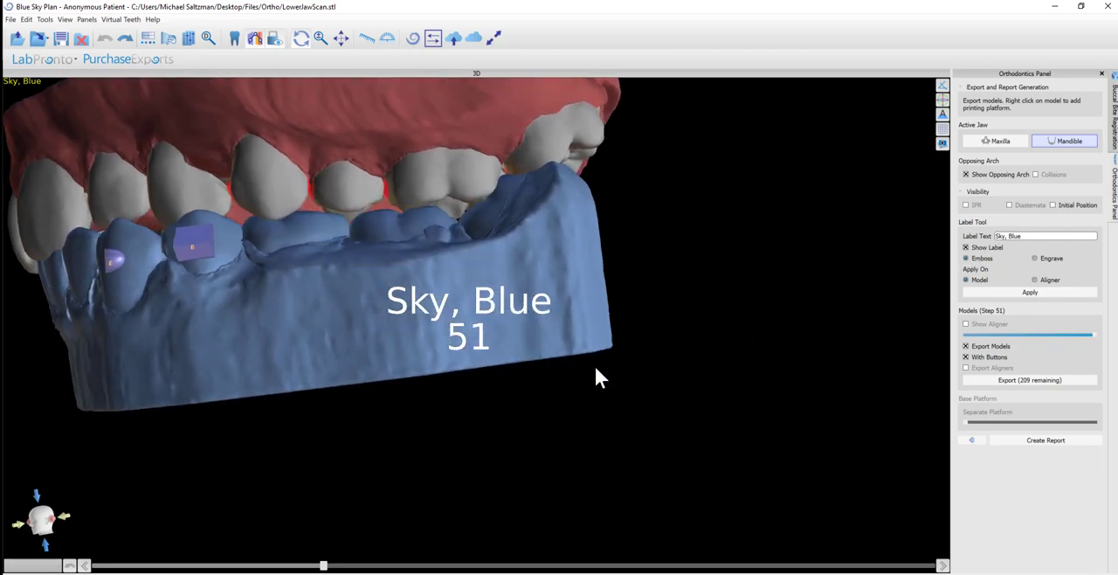
Rotate the models so the lower jaw's label preview faces the view
left_click_drag(600, 377, 300, 150)
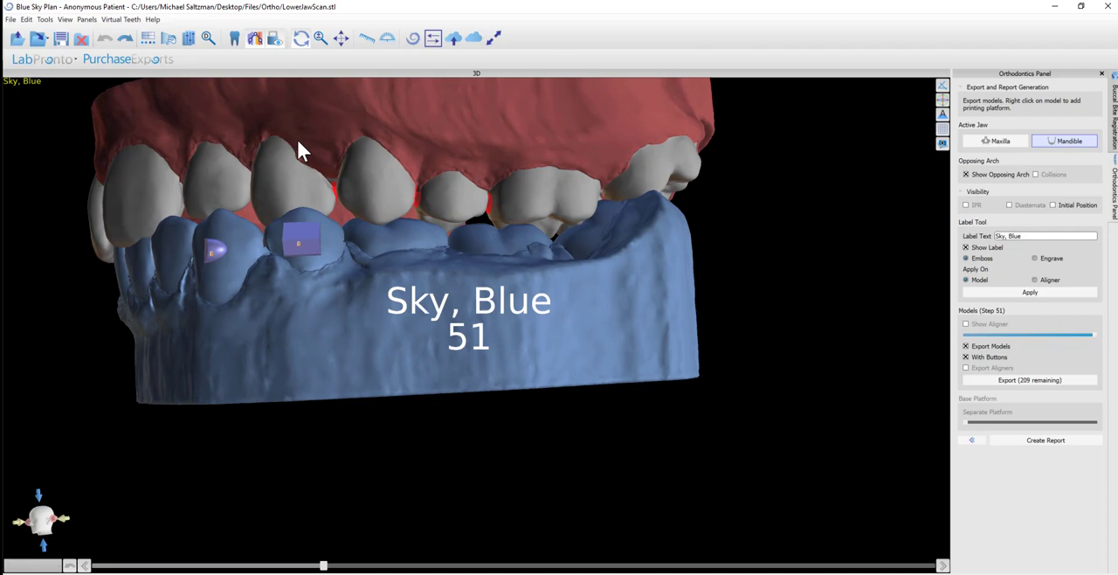
left_click_drag(299, 150, 640, 290)
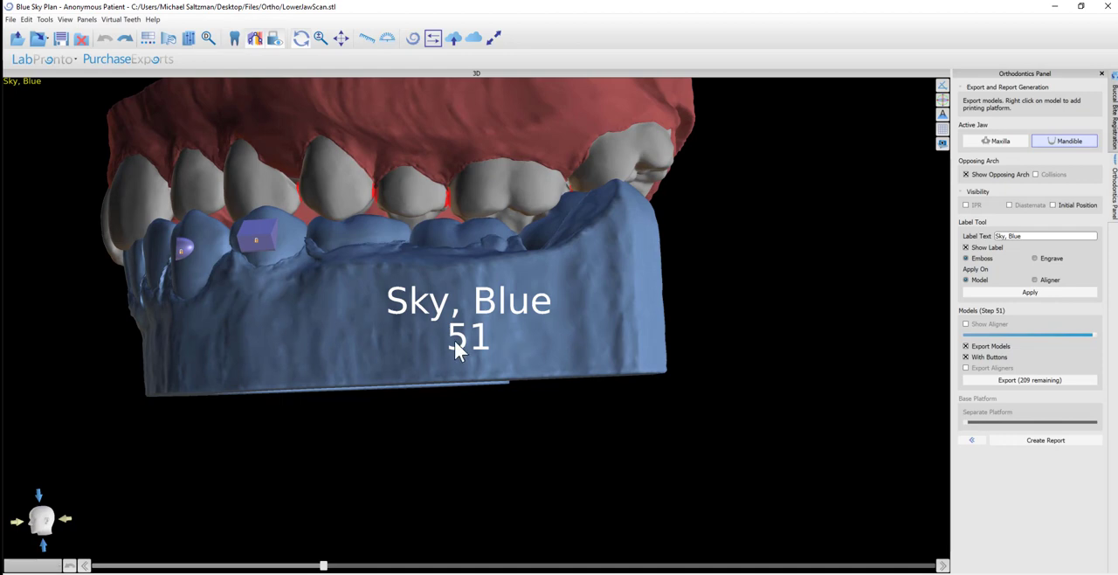
mouse_move(624, 349)
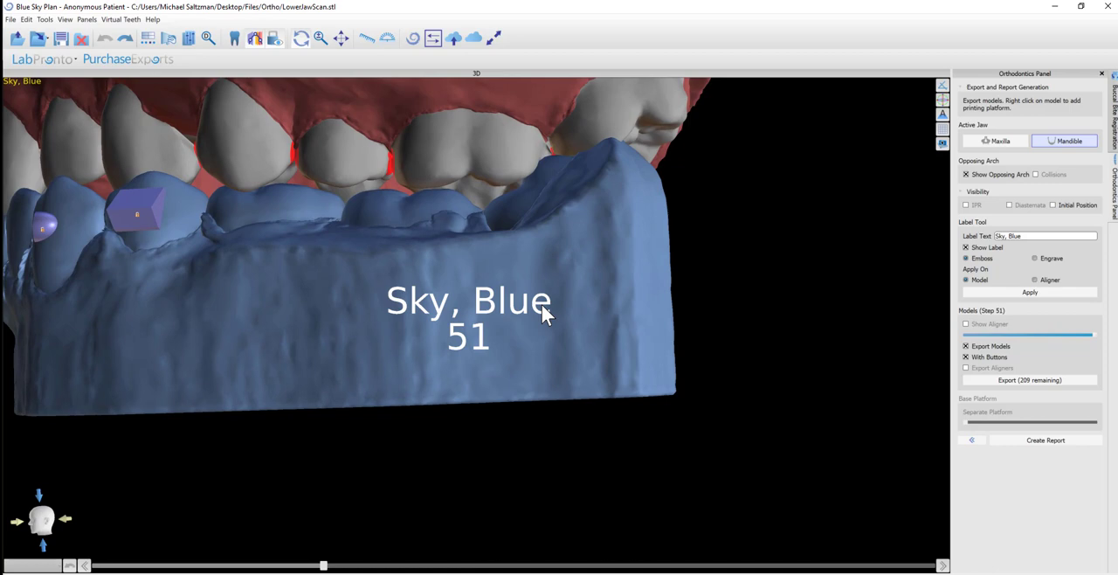
mouse_move(975, 264)
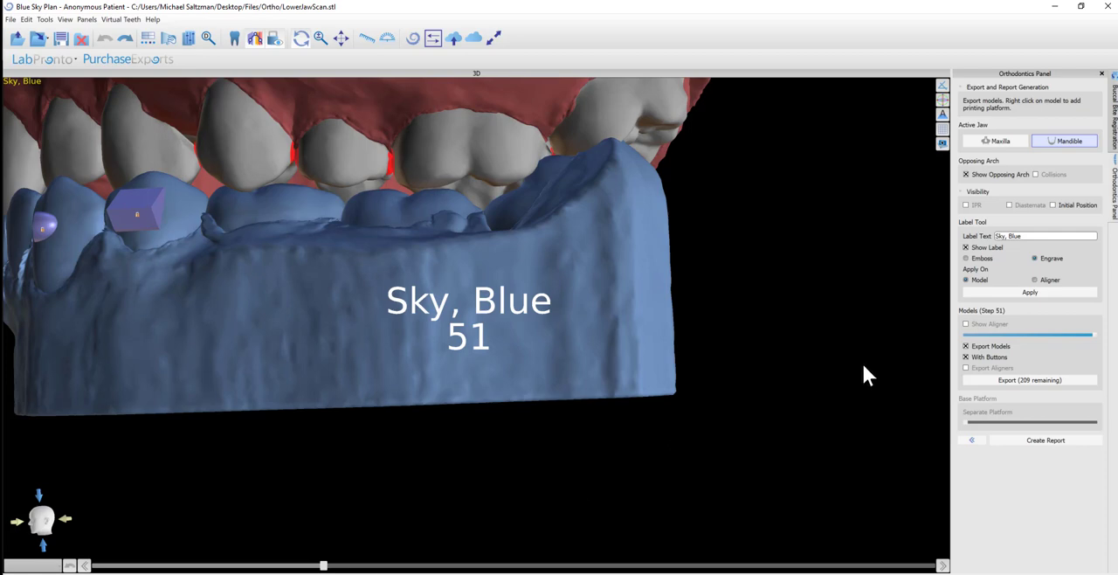
mouse_move(751, 441)
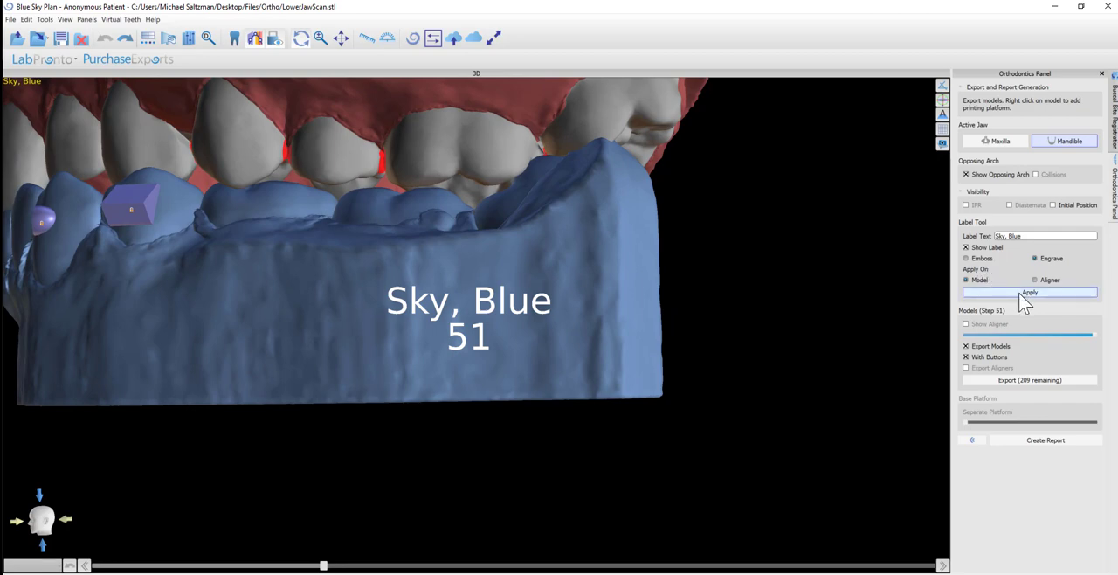
Apply the engraved Sky, Blue 51 label, accepting the hollow model warning
left_click(1029, 292)
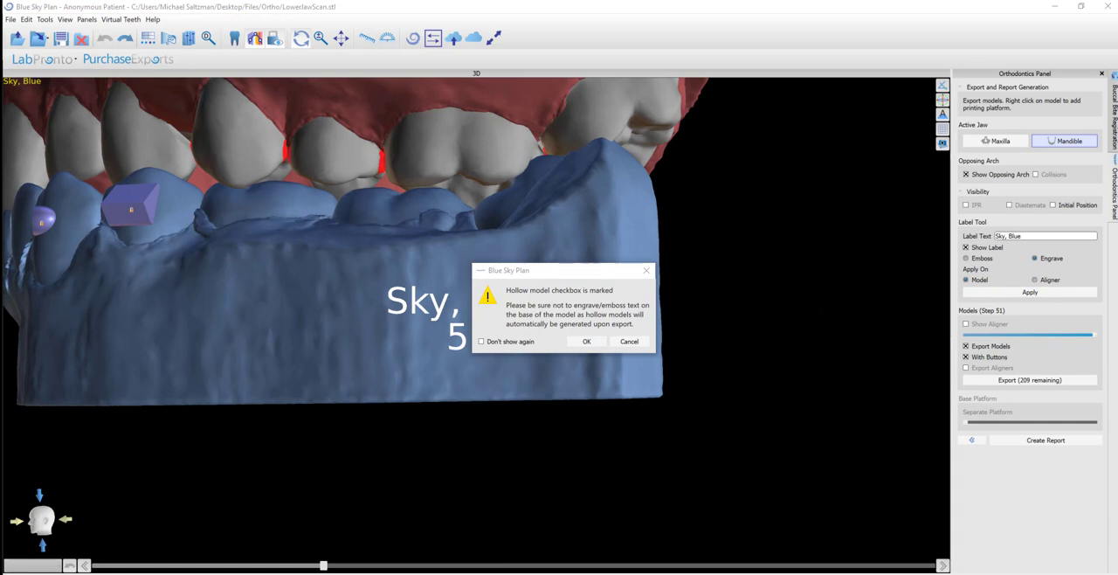
mouse_move(622, 452)
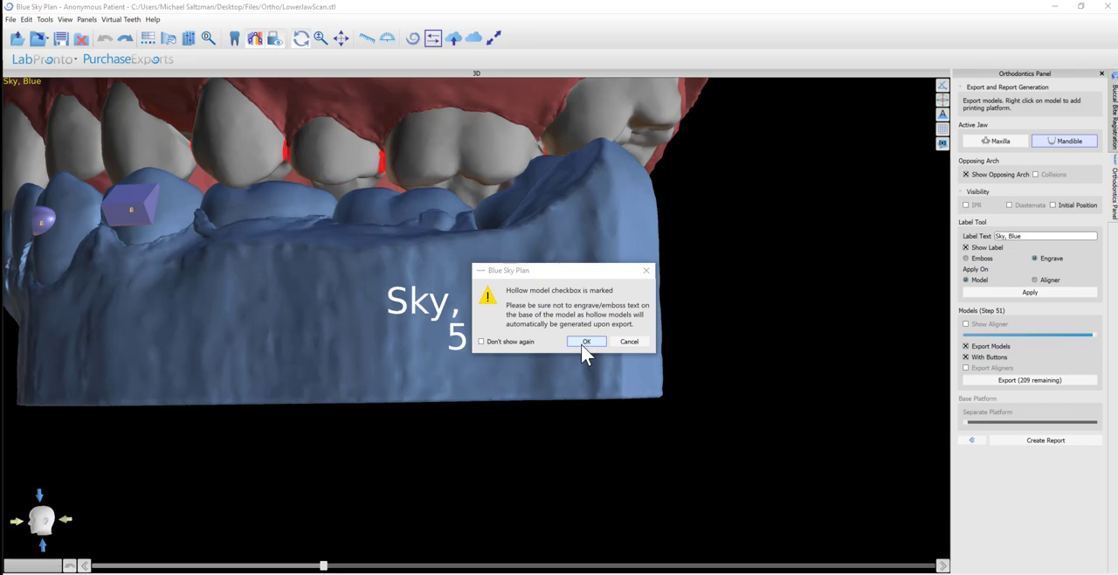
left_click(587, 341)
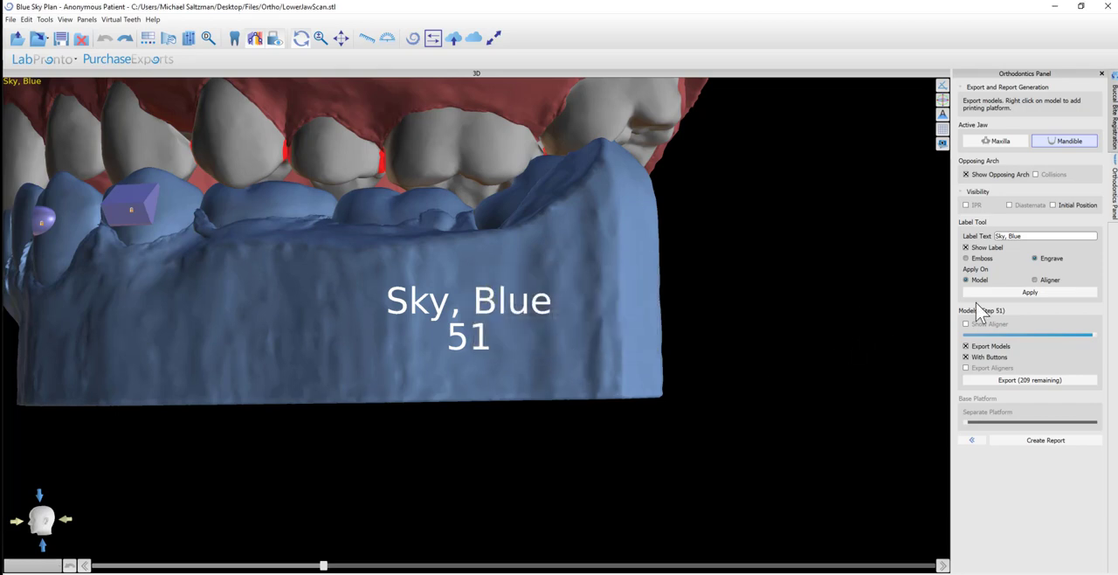
left_click(1027, 292)
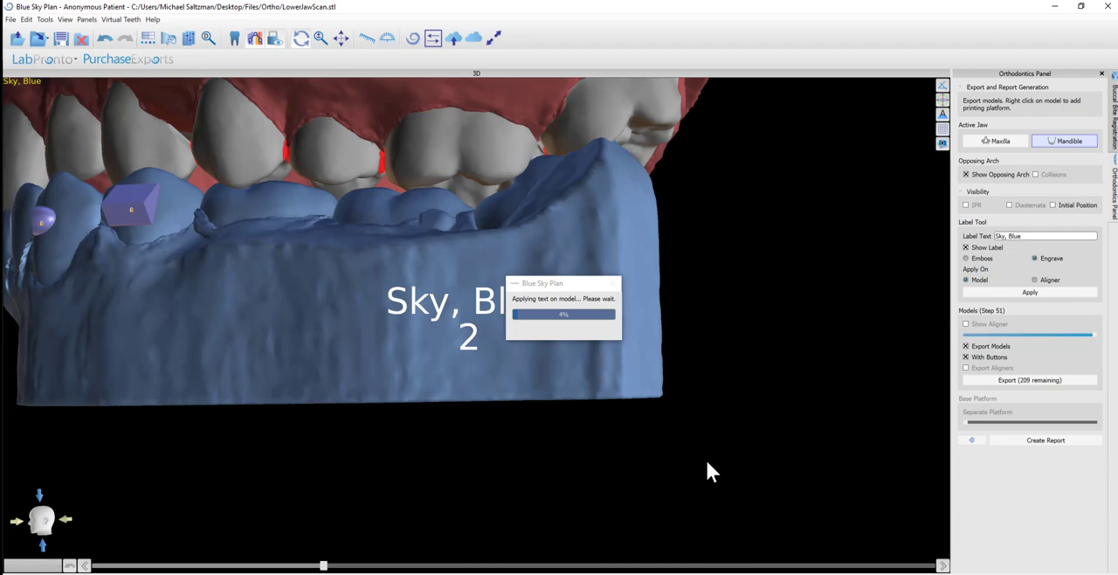
mouse_move(707, 470)
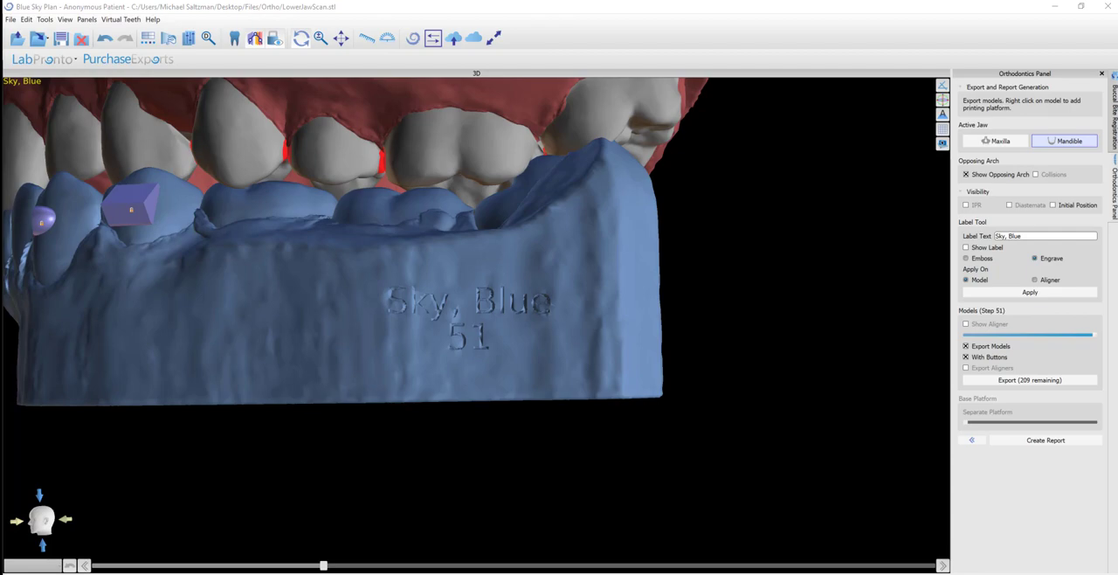
mouse_move(753, 280)
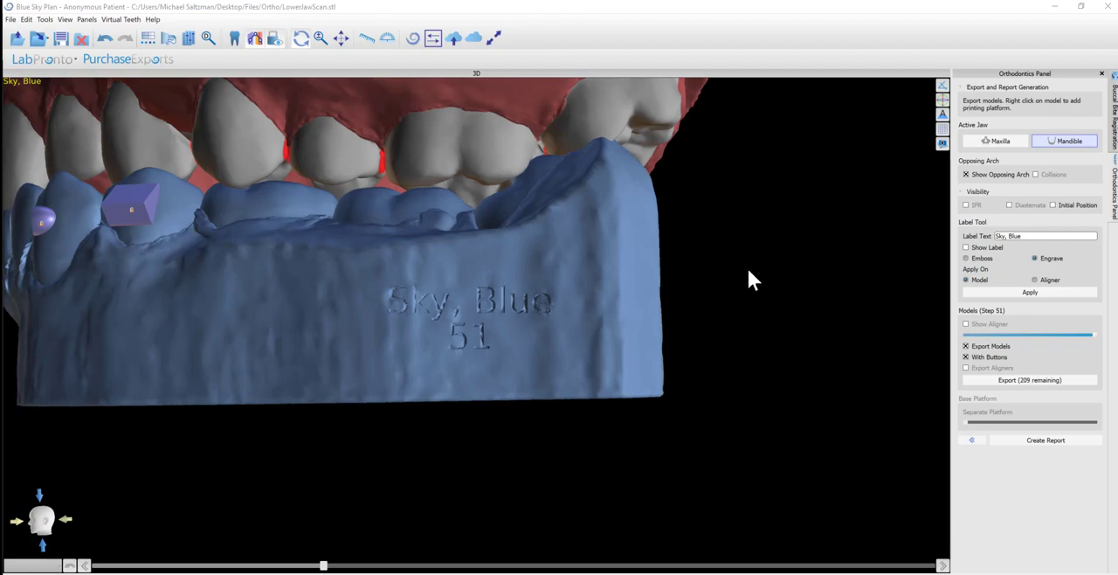
Orbit the models to view the end of the jaw
left_click_drag(754, 280, 476, 330)
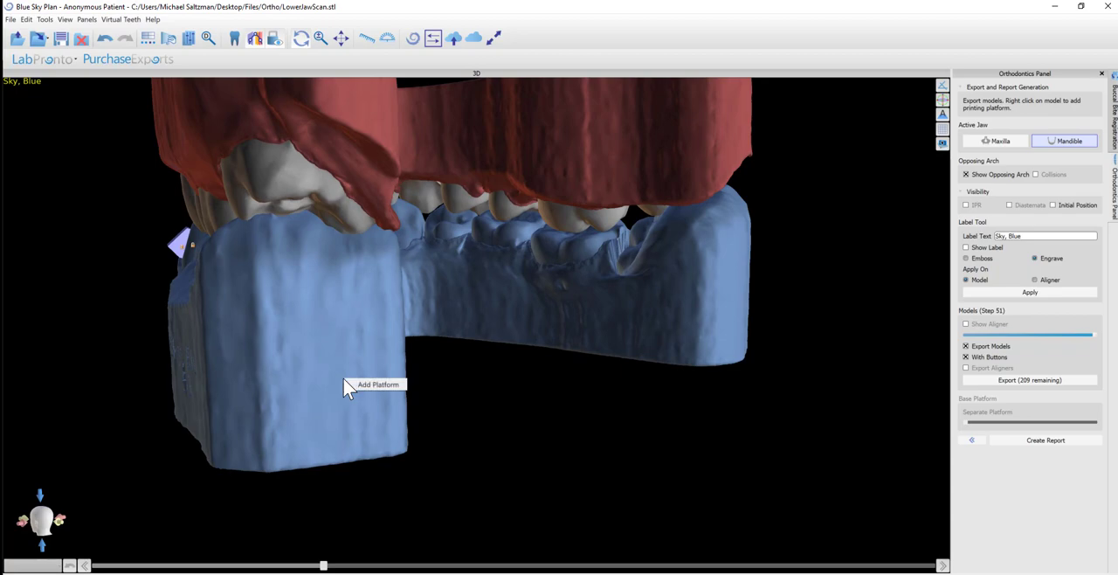
Add a printing platform to the lower jaw and orbit to check its placement
left_click(351, 387)
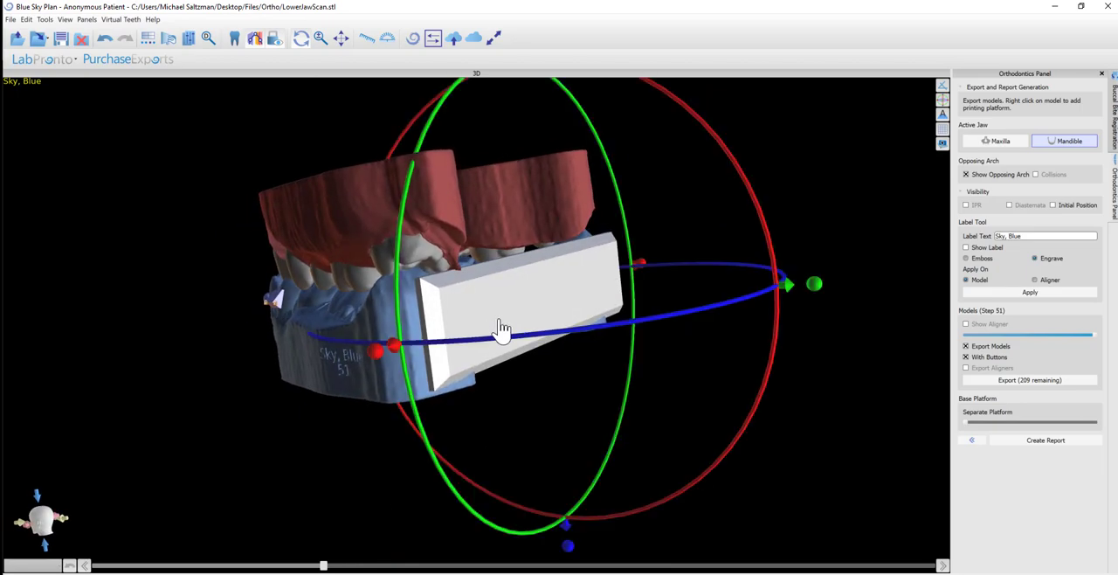
left_click_drag(503, 329, 516, 408)
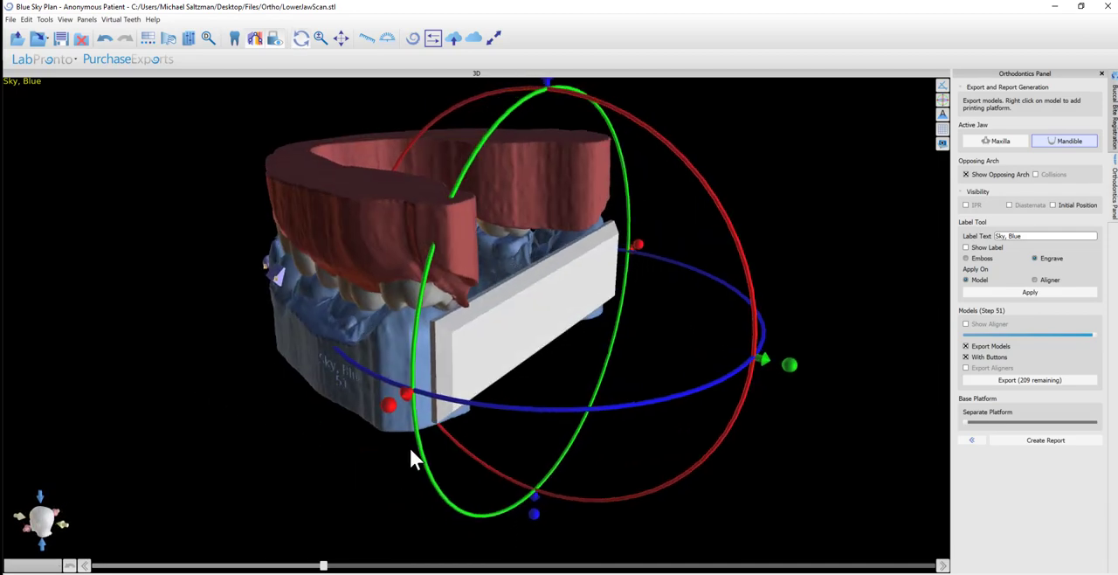
left_click_drag(415, 458, 520, 380)
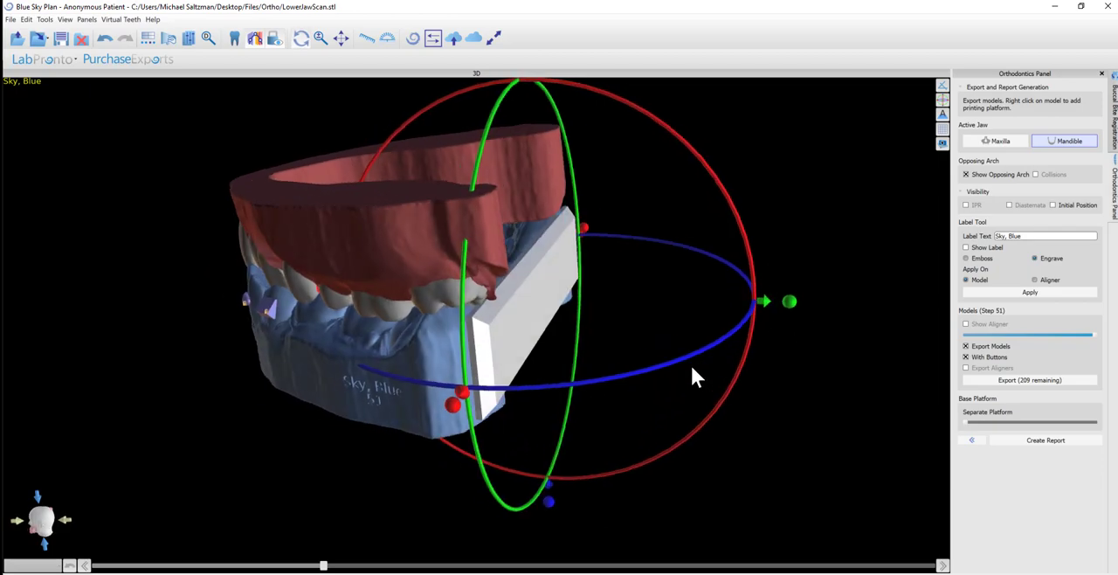
left_click_drag(694, 377, 540, 311)
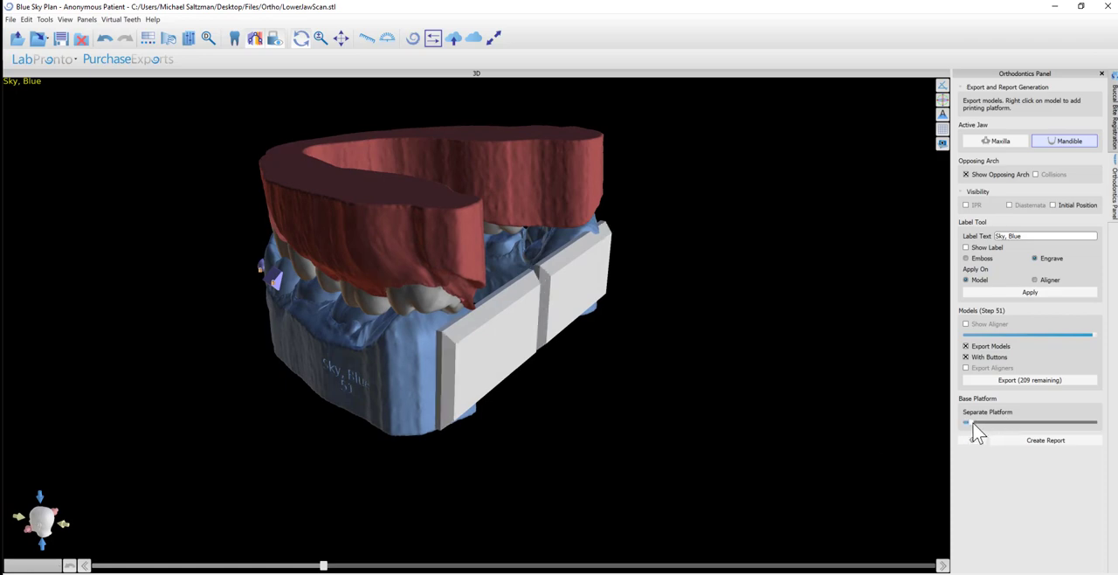
Drag the Separate Platform slider right until two blocks sit apart at the jaw's ends
left_click_drag(966, 423, 992, 423)
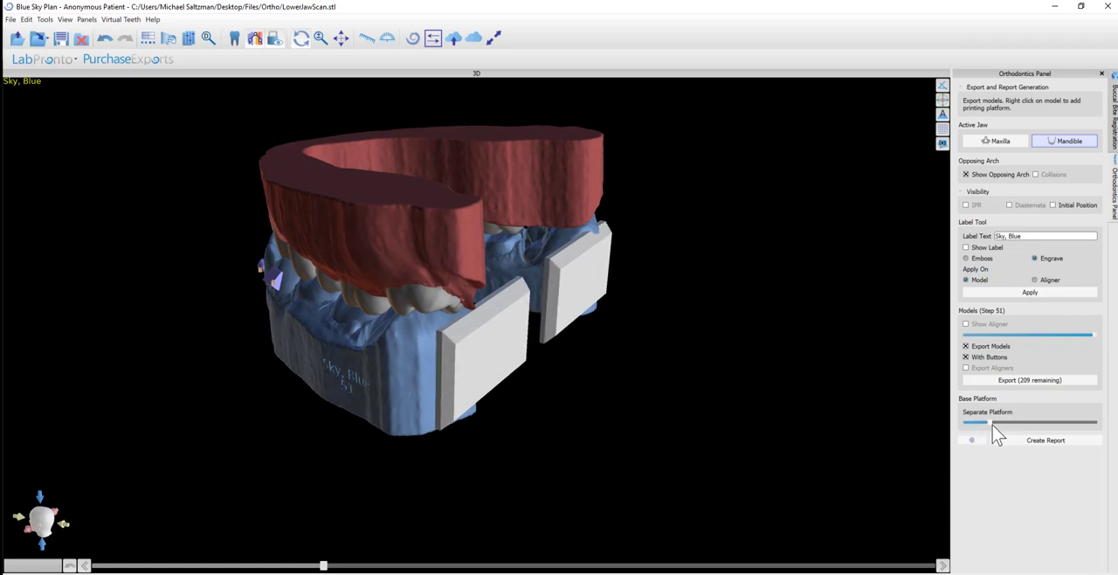
left_click_drag(977, 423, 1004, 424)
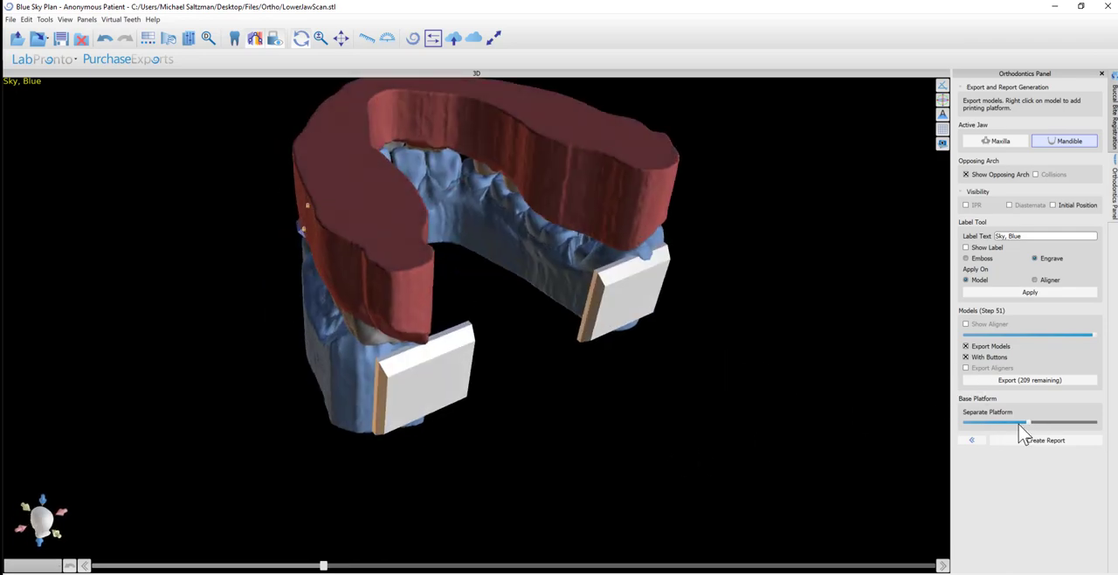
left_click_drag(1022, 422, 1044, 422)
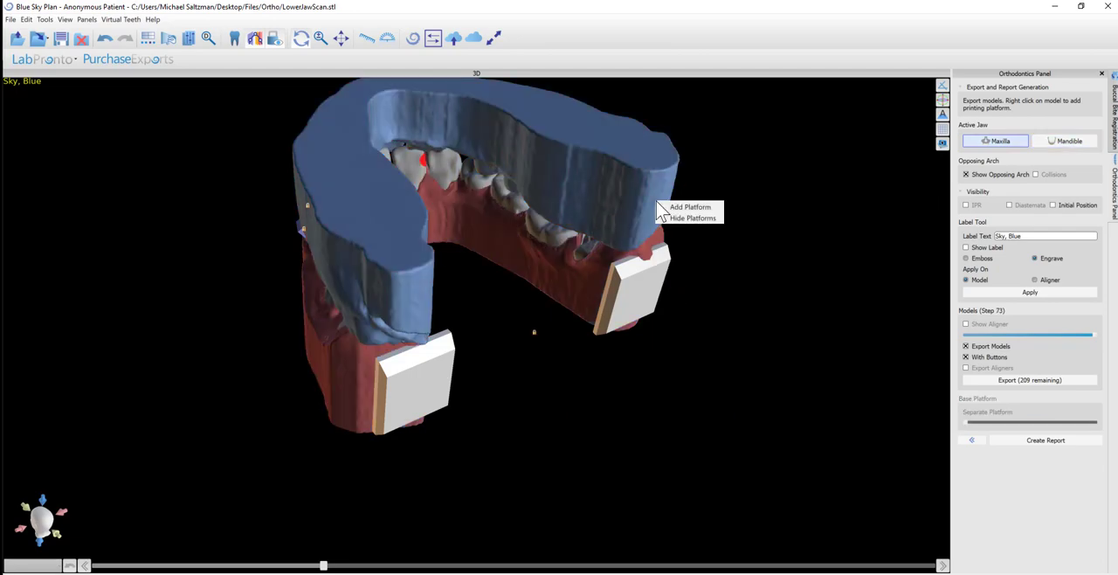
Add a printing platform to the upper jaw and drag it into place against the arch
left_click(688, 206)
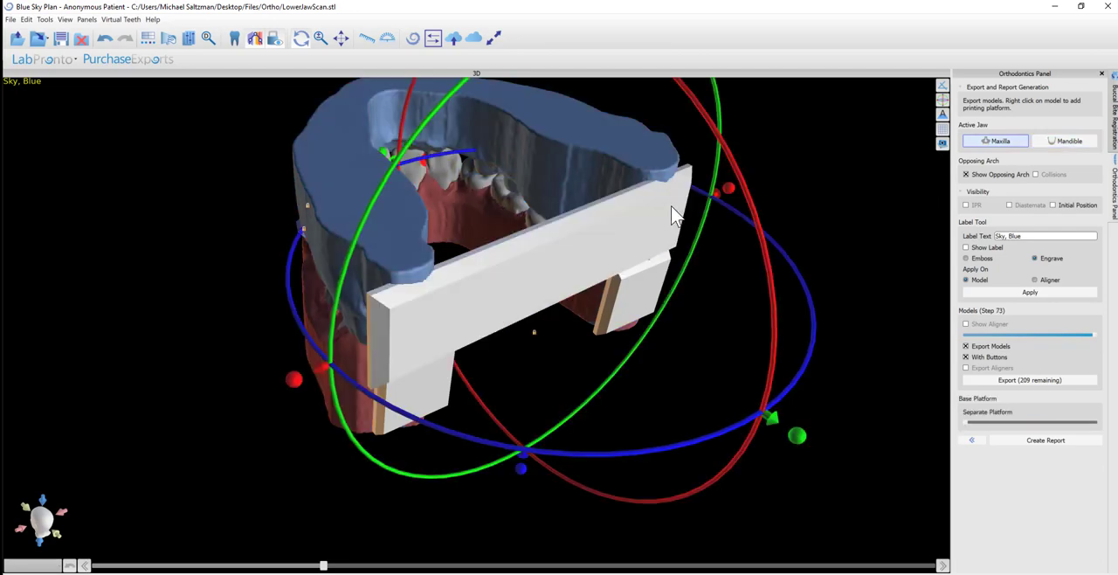
left_click_drag(677, 216, 629, 447)
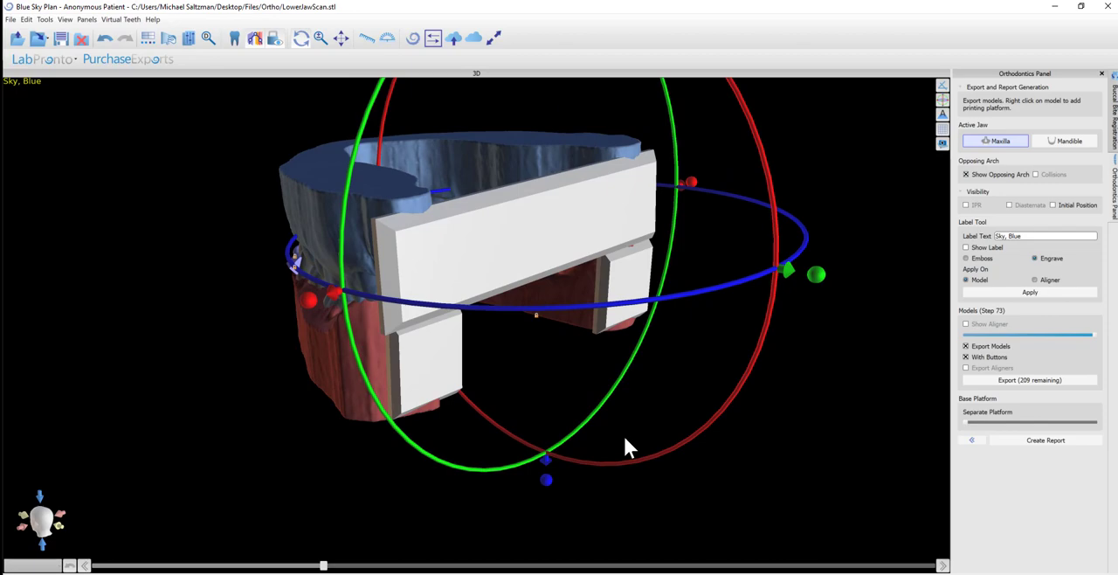
left_click_drag(629, 447, 503, 279)
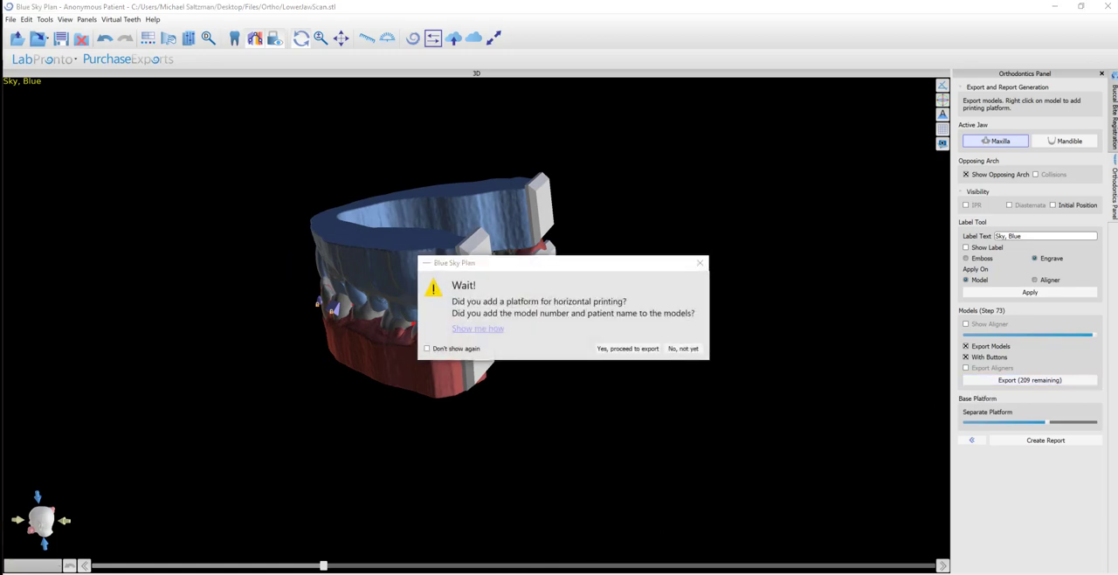
mouse_move(554, 440)
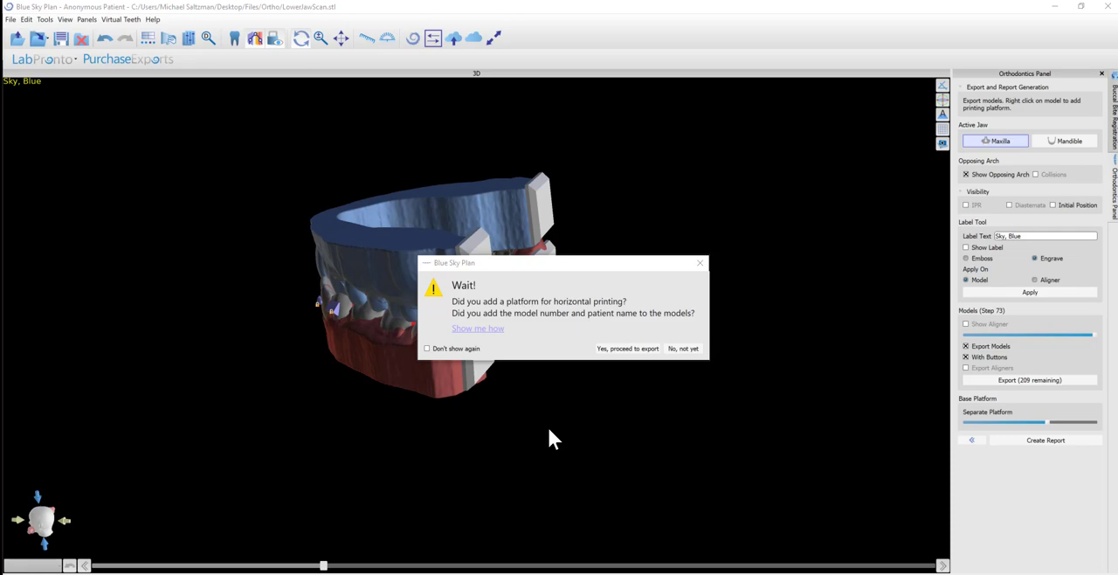
mouse_move(568, 418)
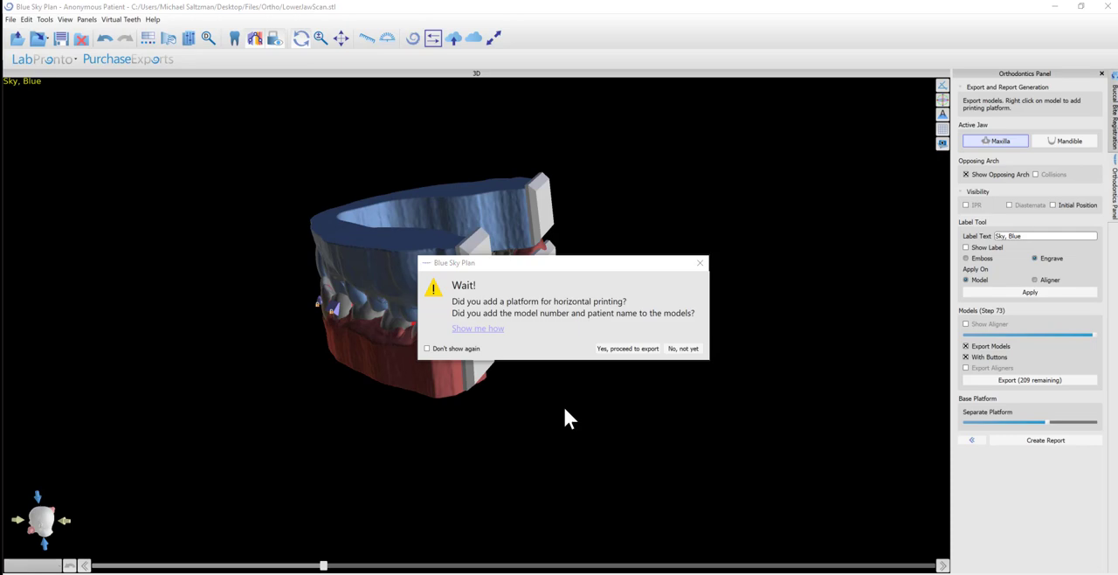
mouse_move(627, 348)
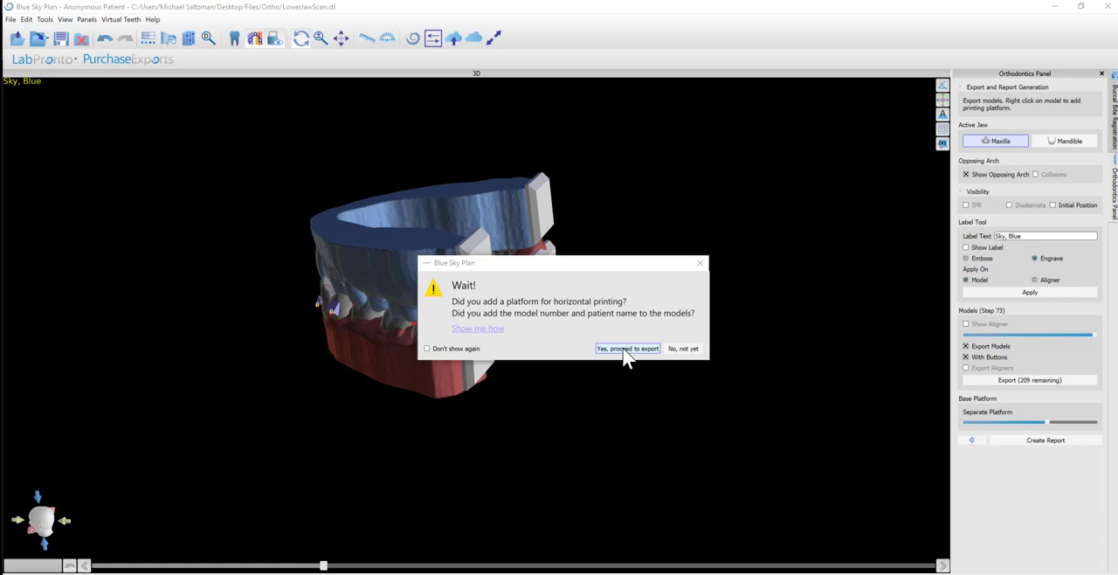
mouse_move(639, 354)
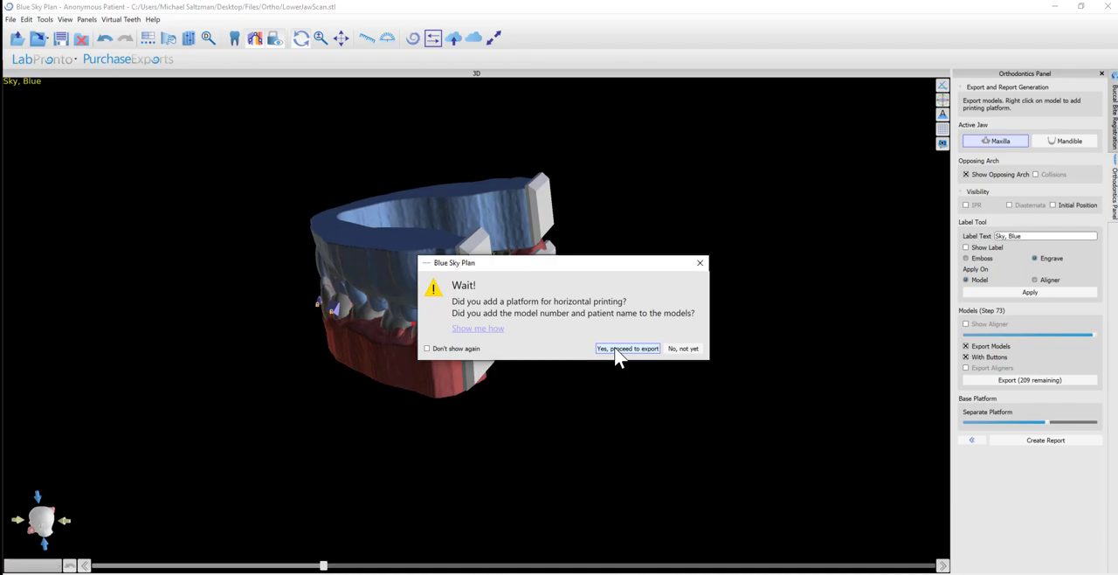
Confirm 'Yes, proceed to export' in the Wait! reminder for the upper jaw
left_click(628, 349)
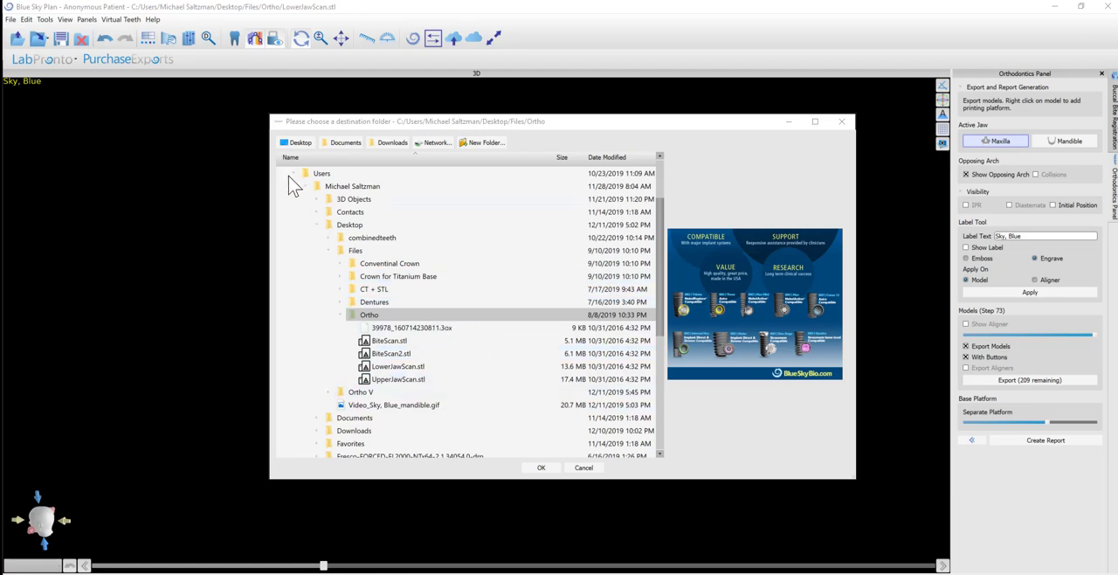
mouse_move(485, 155)
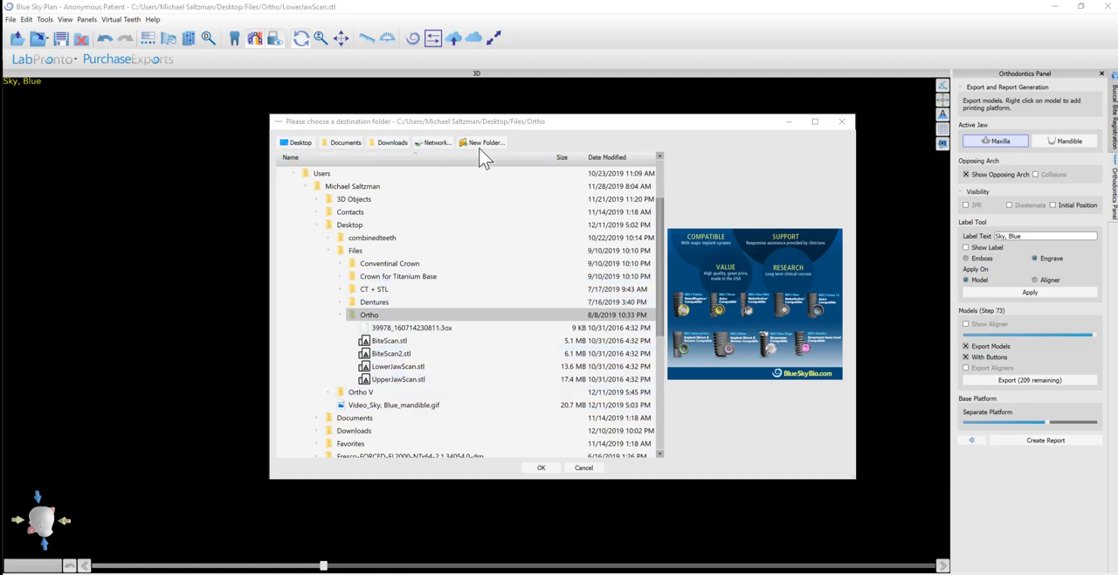
Create an 'Ortho Export' folder on the Desktop and export the upper jaw models into it
left_click(299, 142)
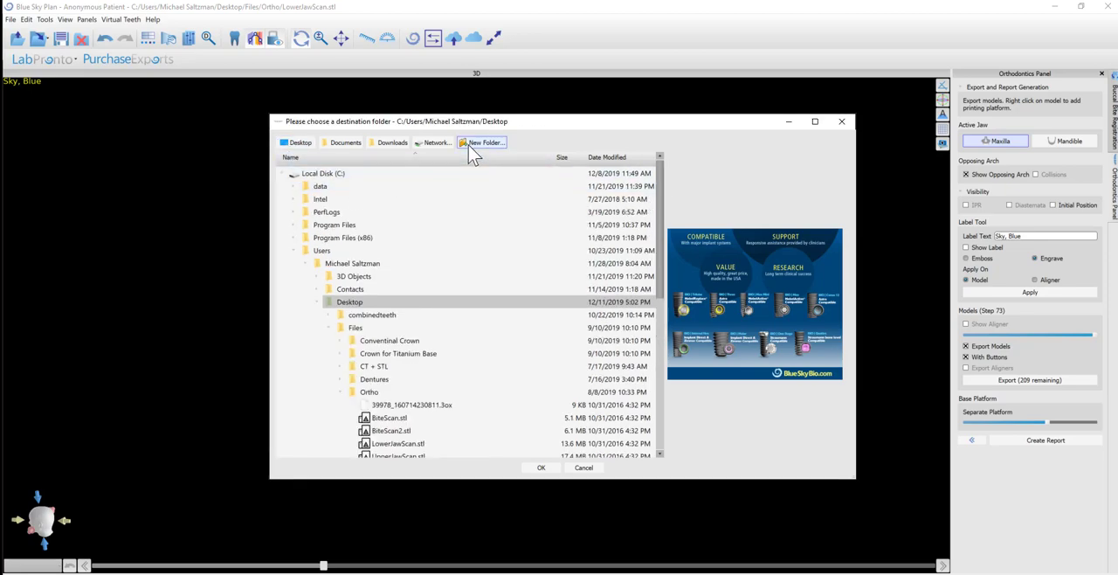
left_click(482, 141)
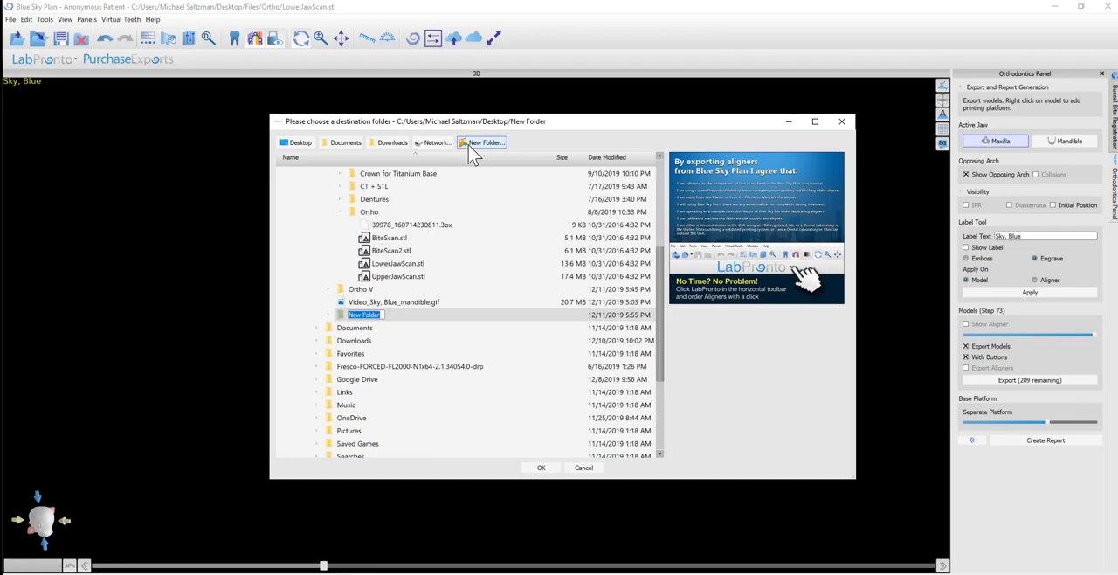
type("Ortho Export")
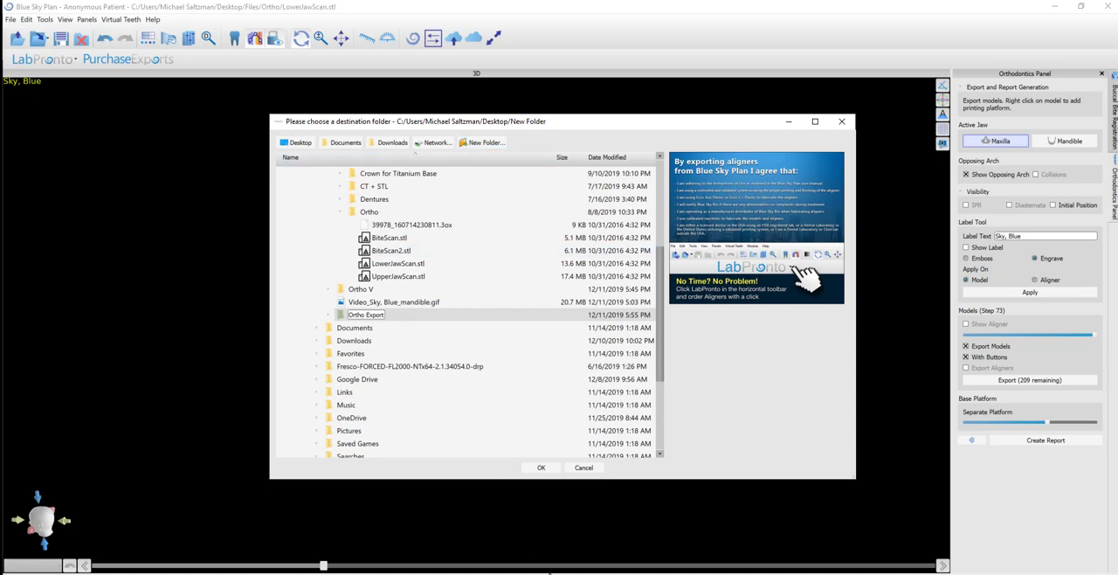
mouse_move(525, 417)
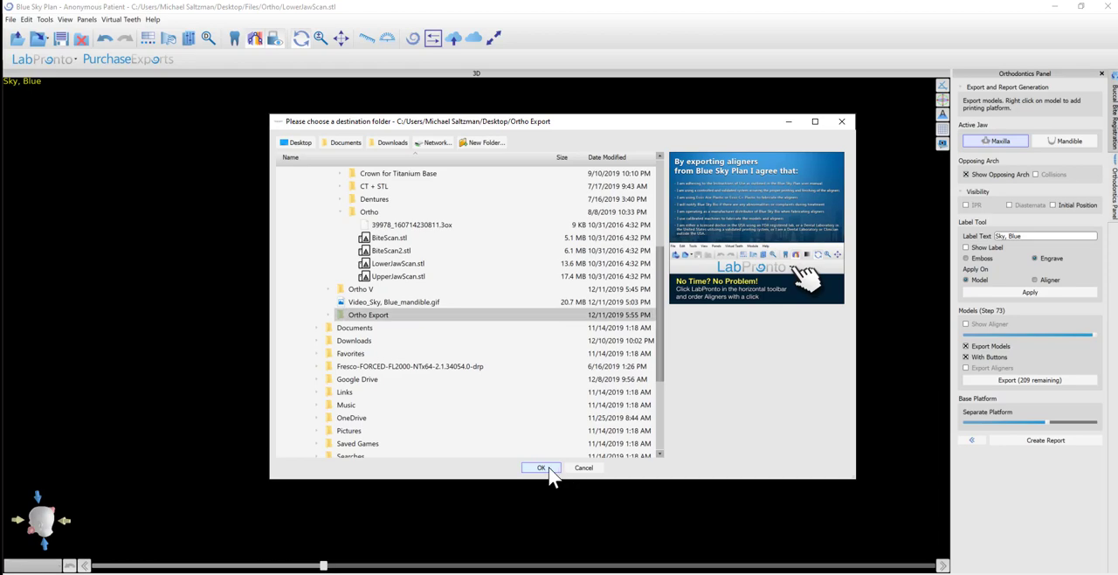
left_click(541, 467)
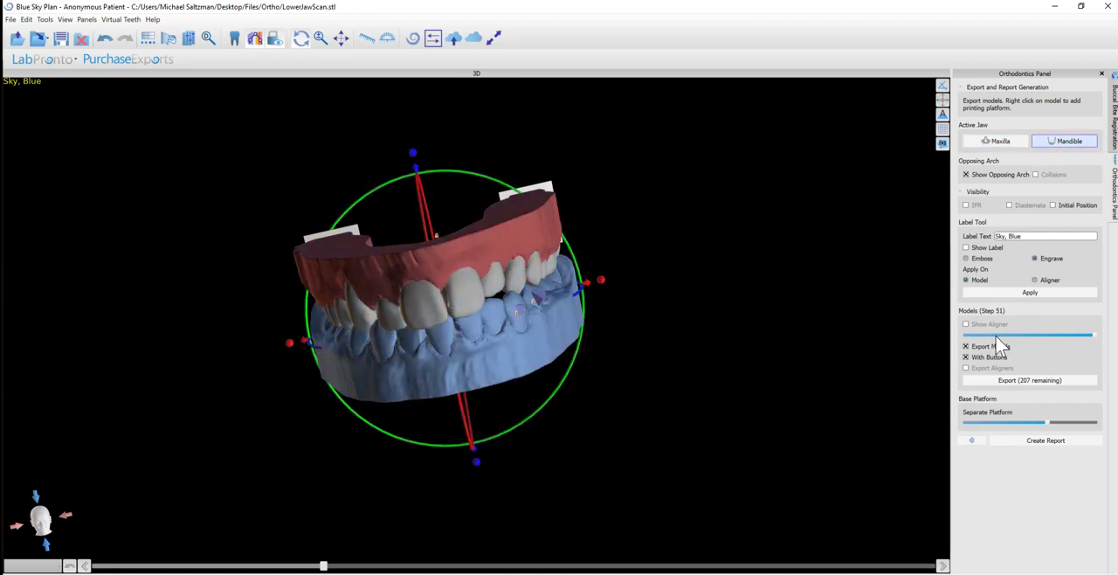
Export the lower jaw models past the reminder into the Ortho Export folder
left_click(1051, 379)
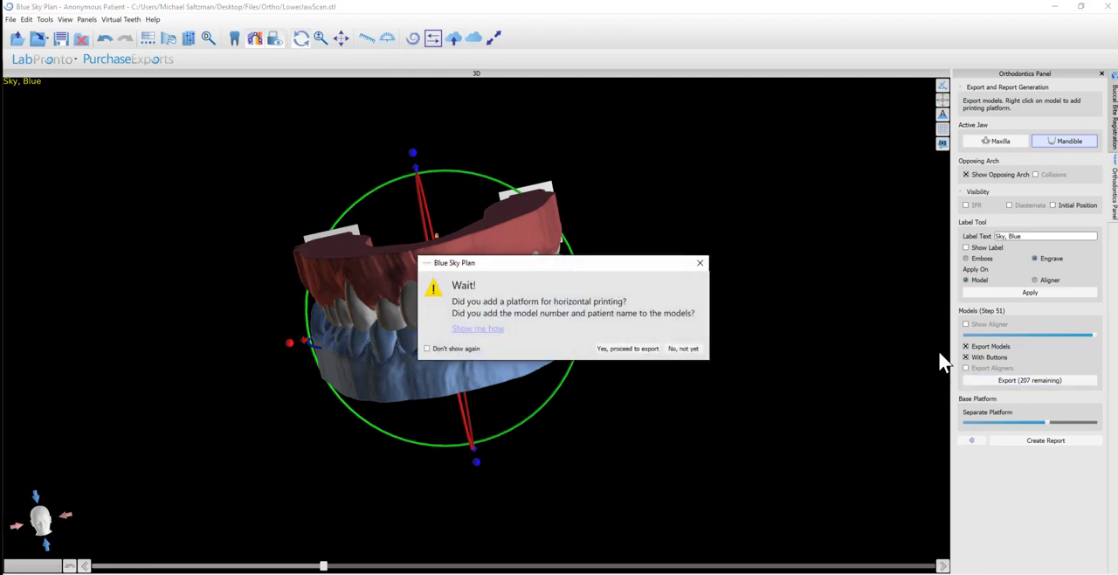
mouse_move(683, 351)
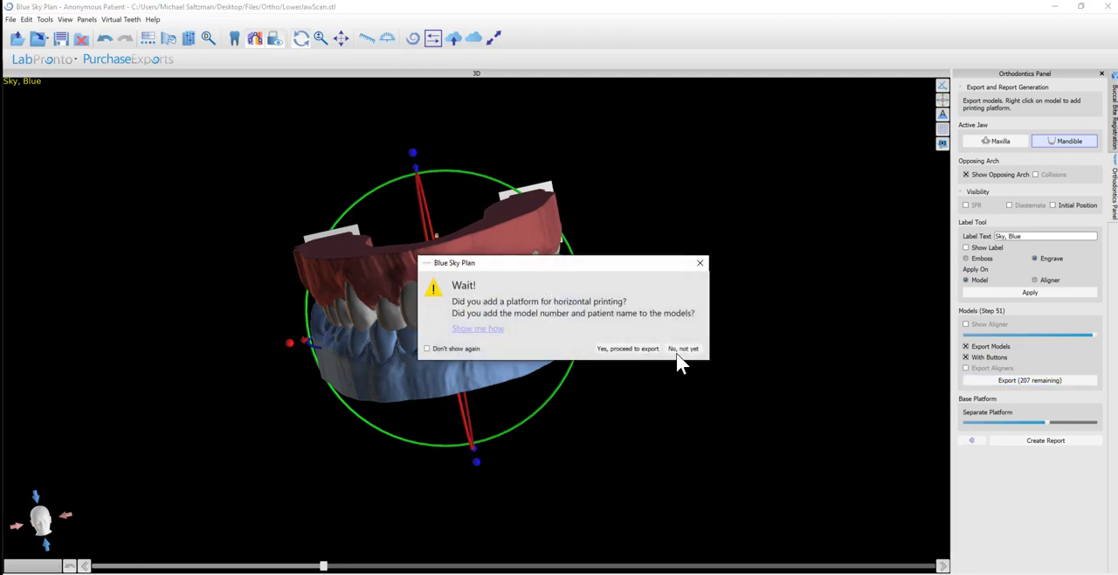
left_click(626, 348)
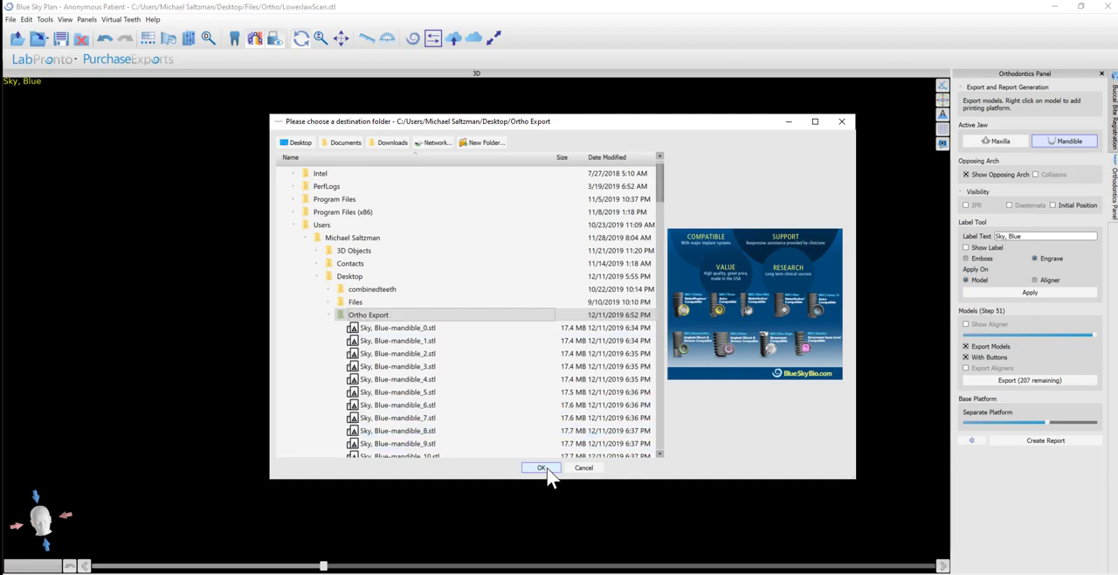
left_click(542, 468)
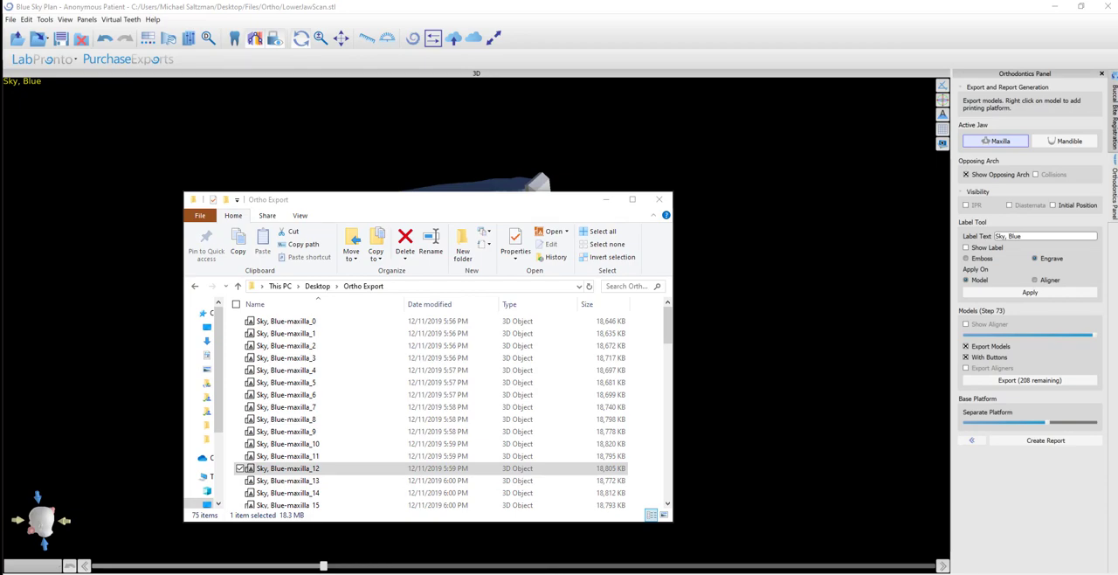
Open Sky, Blue-maxilla_12 from the Ortho Export folder in Meshmixer
double_click(284, 468)
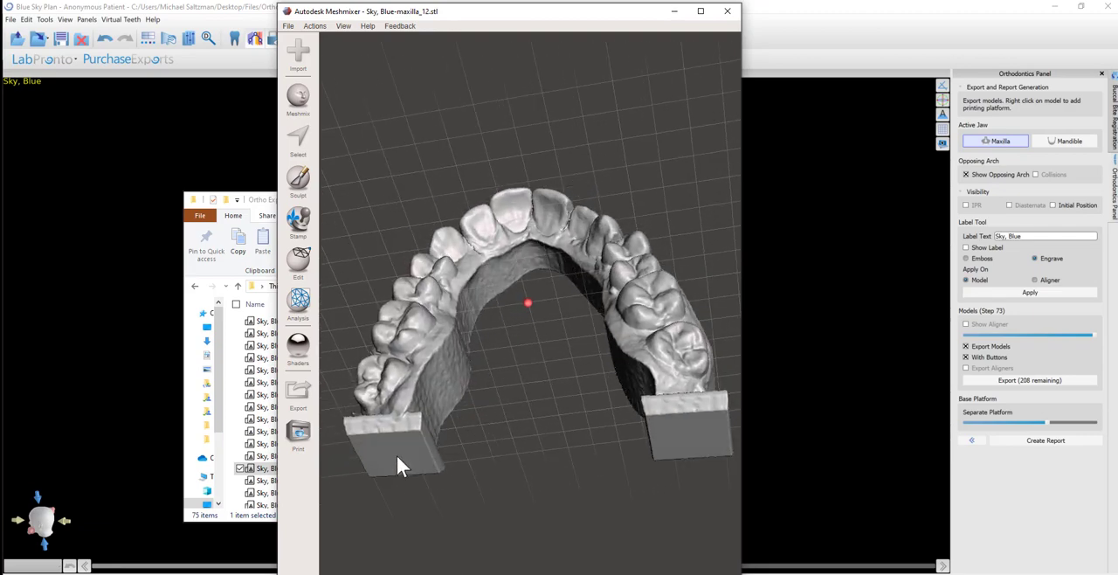
mouse_move(402, 478)
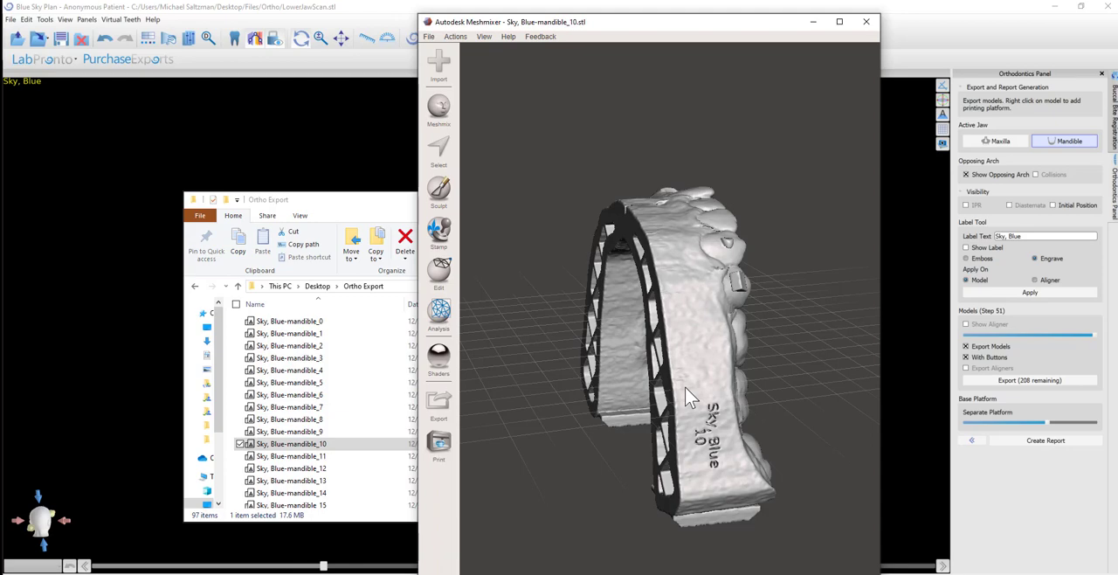
left_click_drag(690, 393, 695, 301)
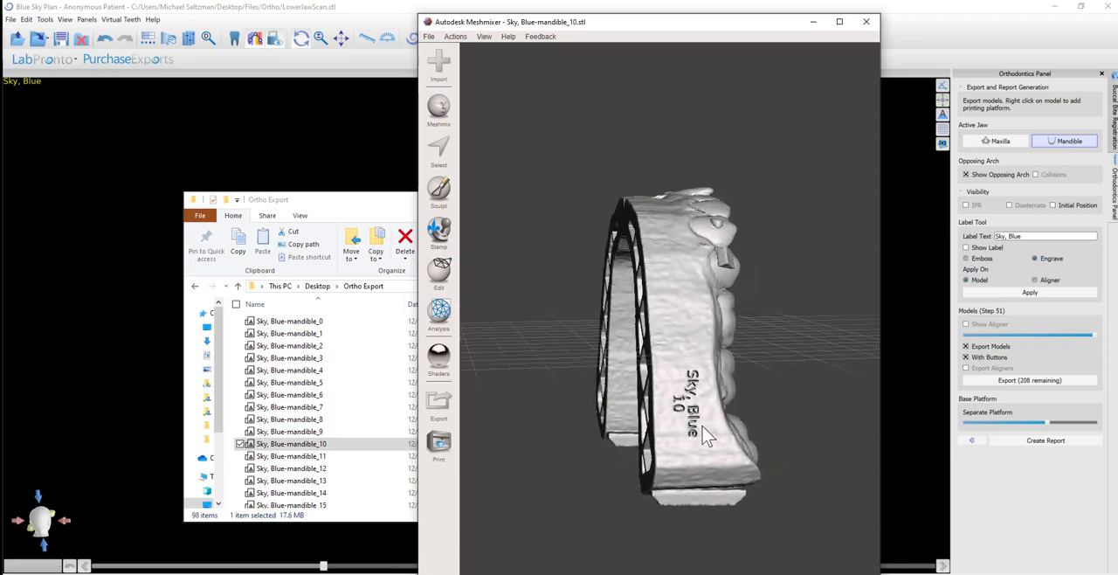
left_click_drag(708, 436, 716, 487)
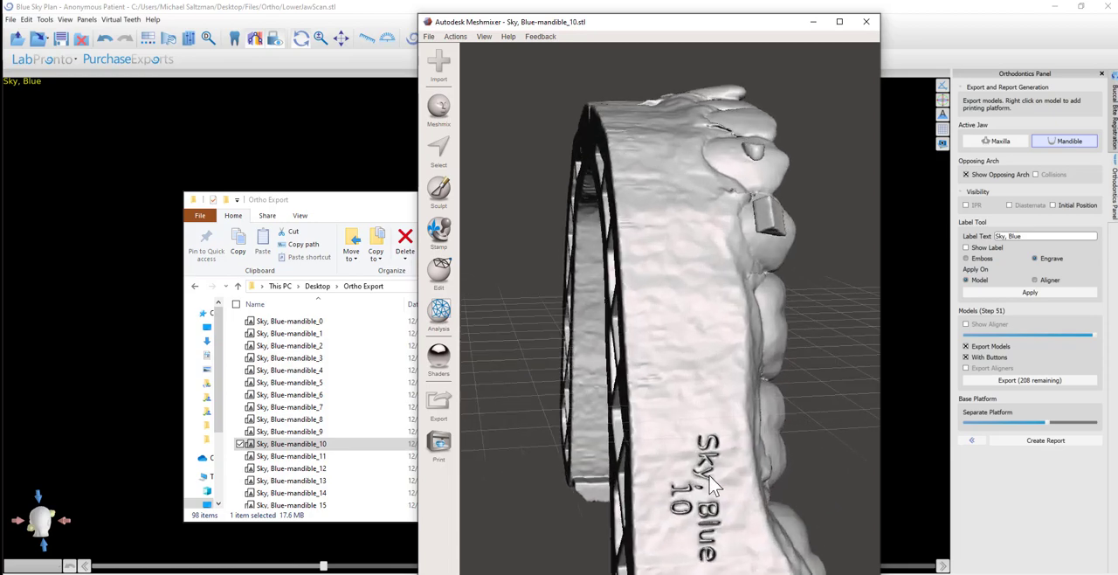